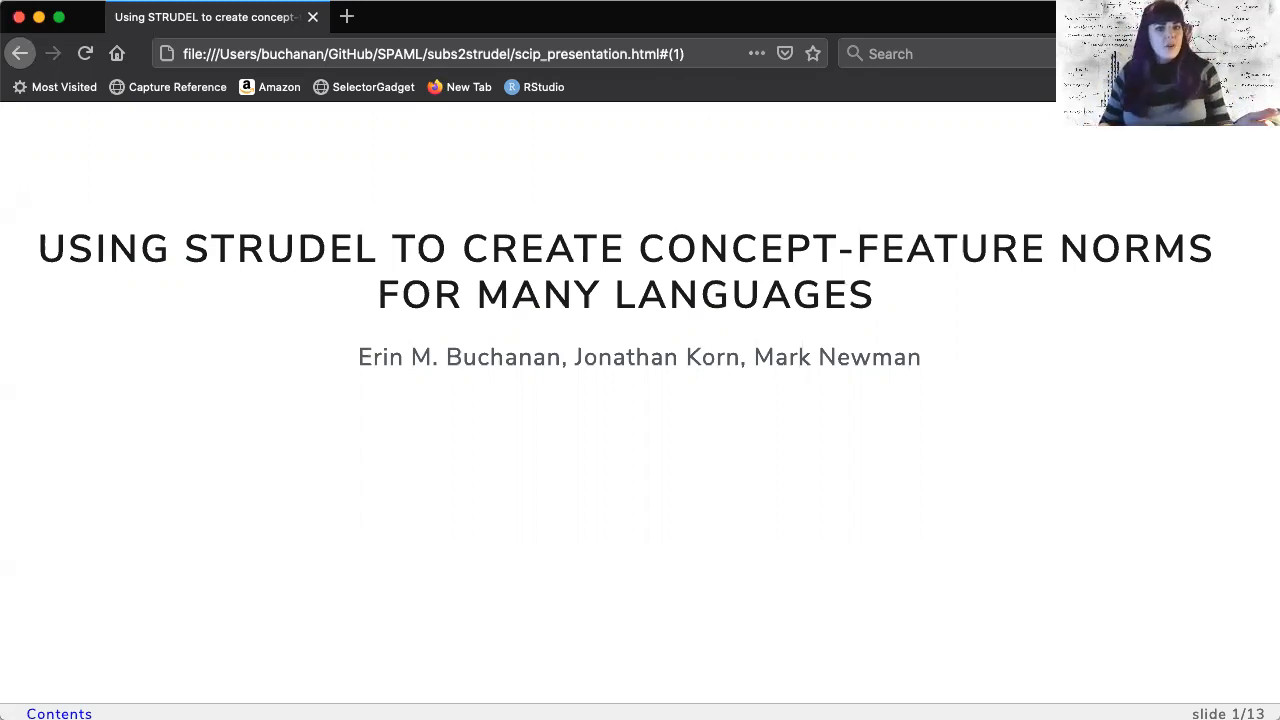
- Advance from slide 1 through Large Datasets to slide 3 on semantic feature production norms
{"action": "key", "text": "Right"}
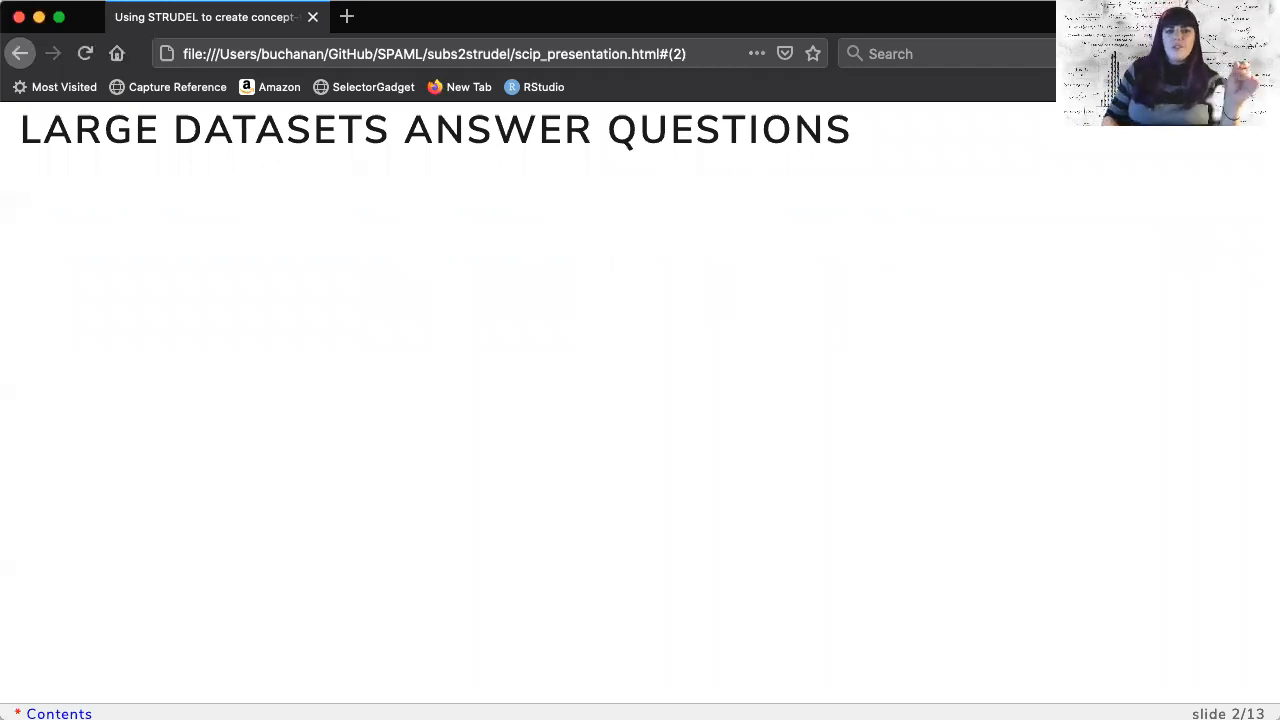
{"action": "key", "text": "Right"}
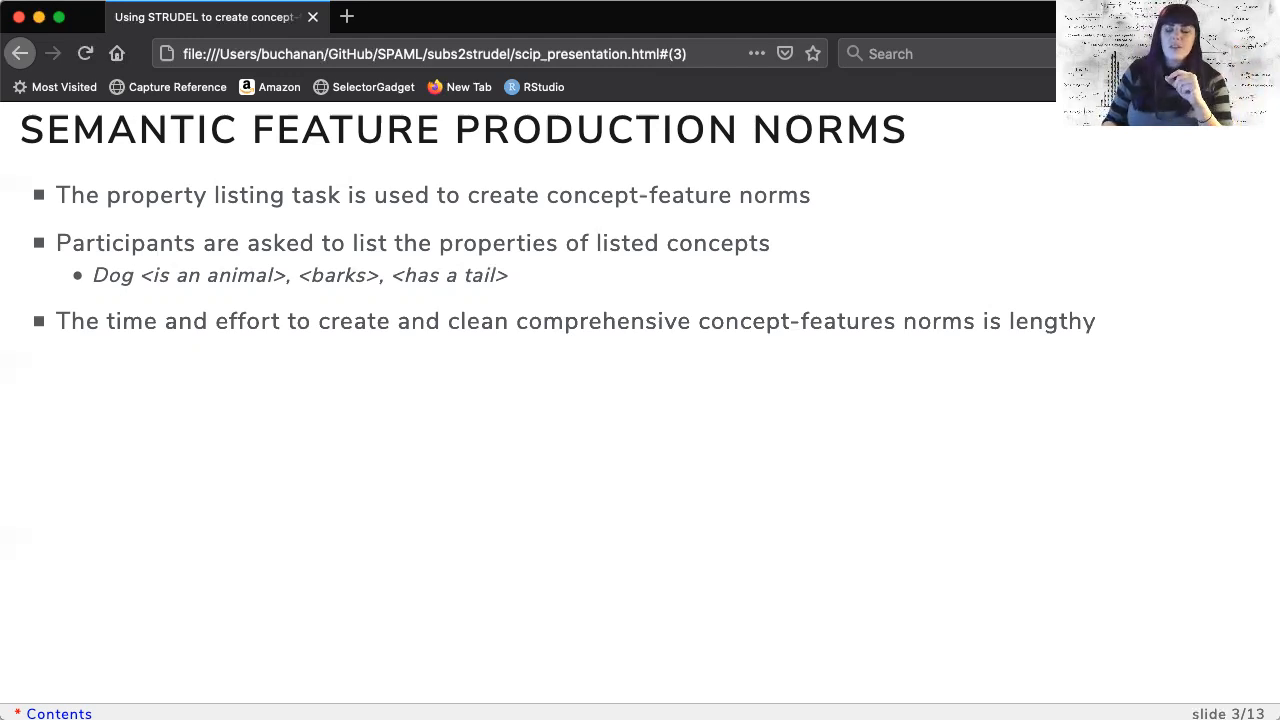
- Go to slide 4, introducing STRUDEL (Baroni et al., 2010)
{"action": "key", "text": "right"}
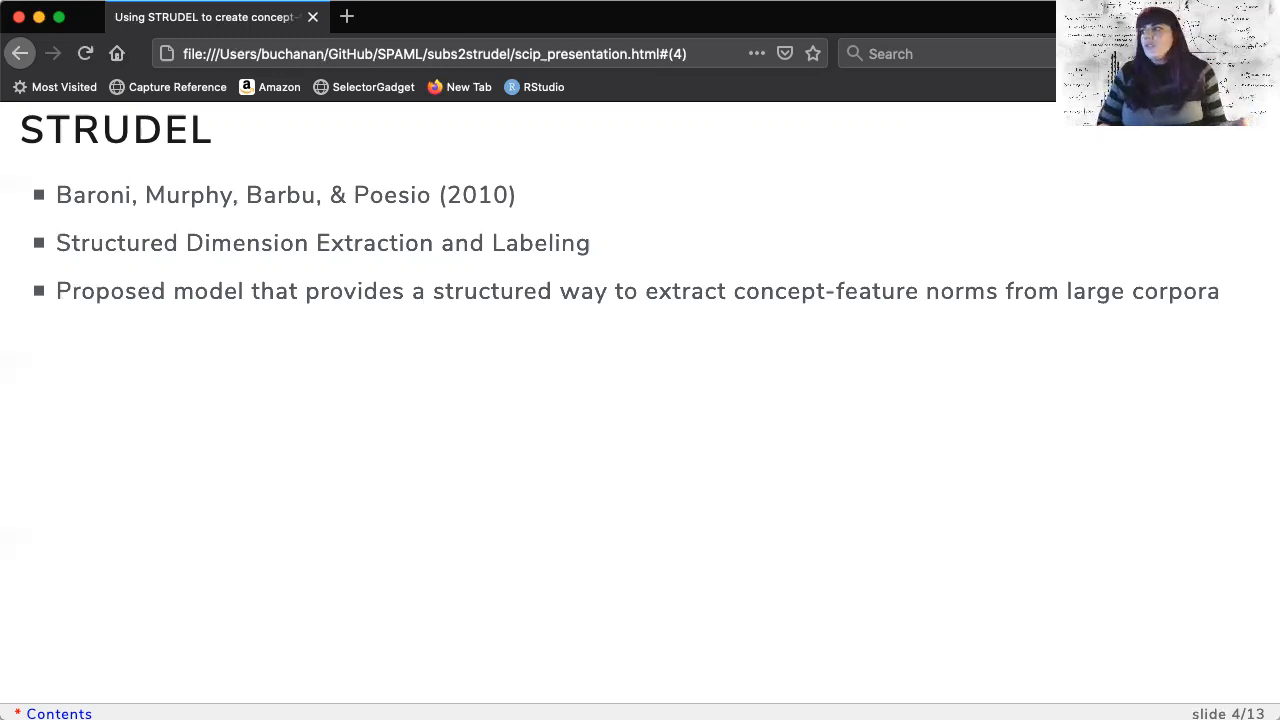
- Go to slide 5 on STRUDEL's English-focus and Perl-dependency limitations
{"action": "key", "text": "right"}
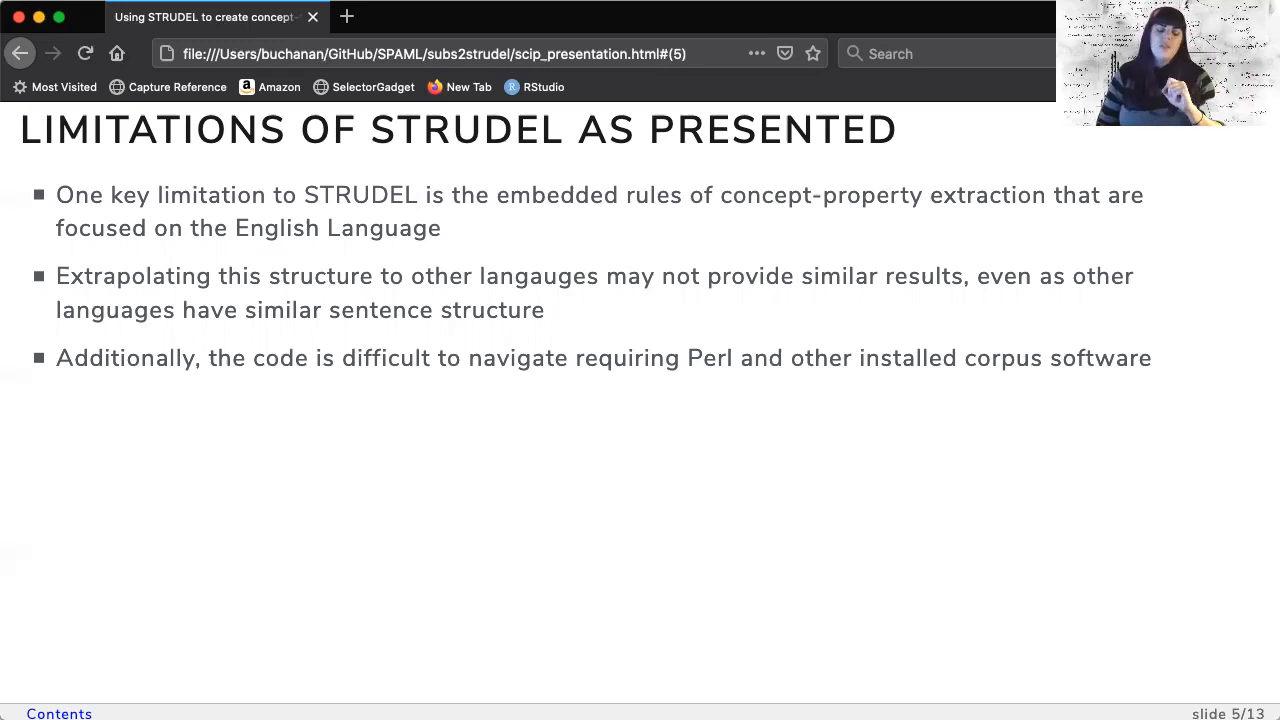
- Advance to slide 7, listing udpipe parsing and the dependency relations to extract
{"action": "key", "text": "right"}
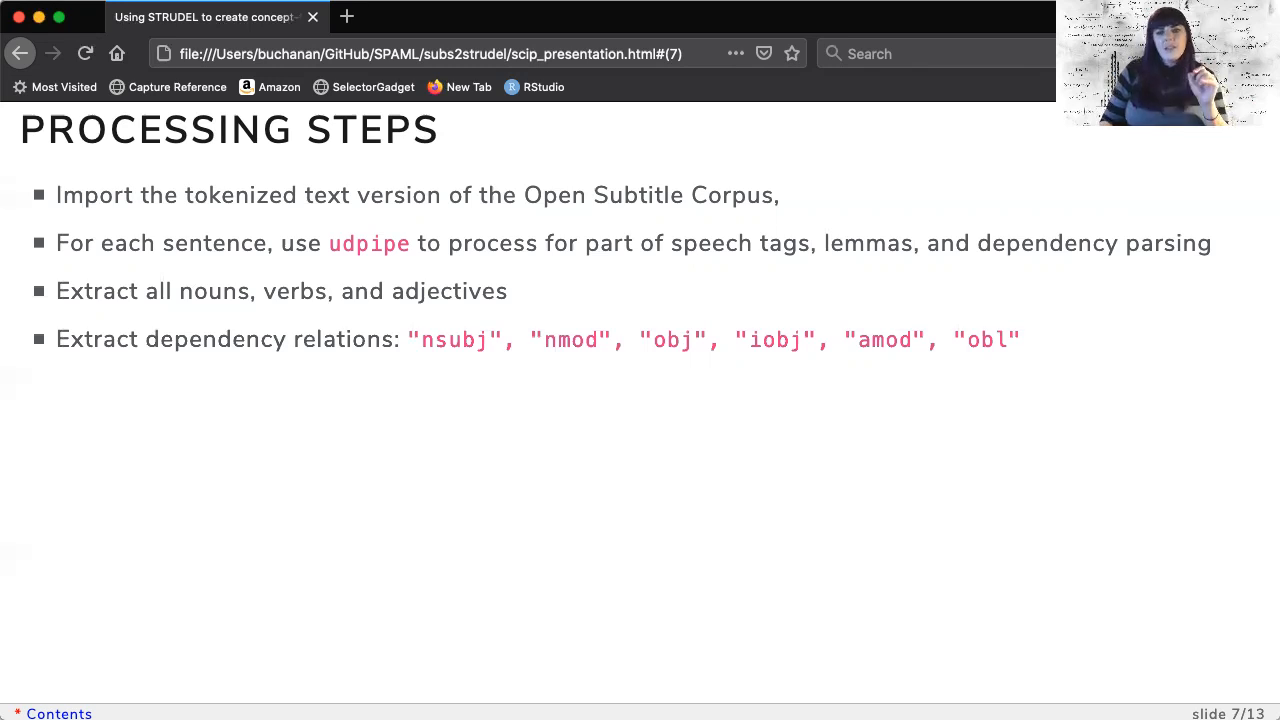
- Reveal the corpus-frequencies bullet, then advance to the English results questions slide
{"action": "key", "text": "right"}
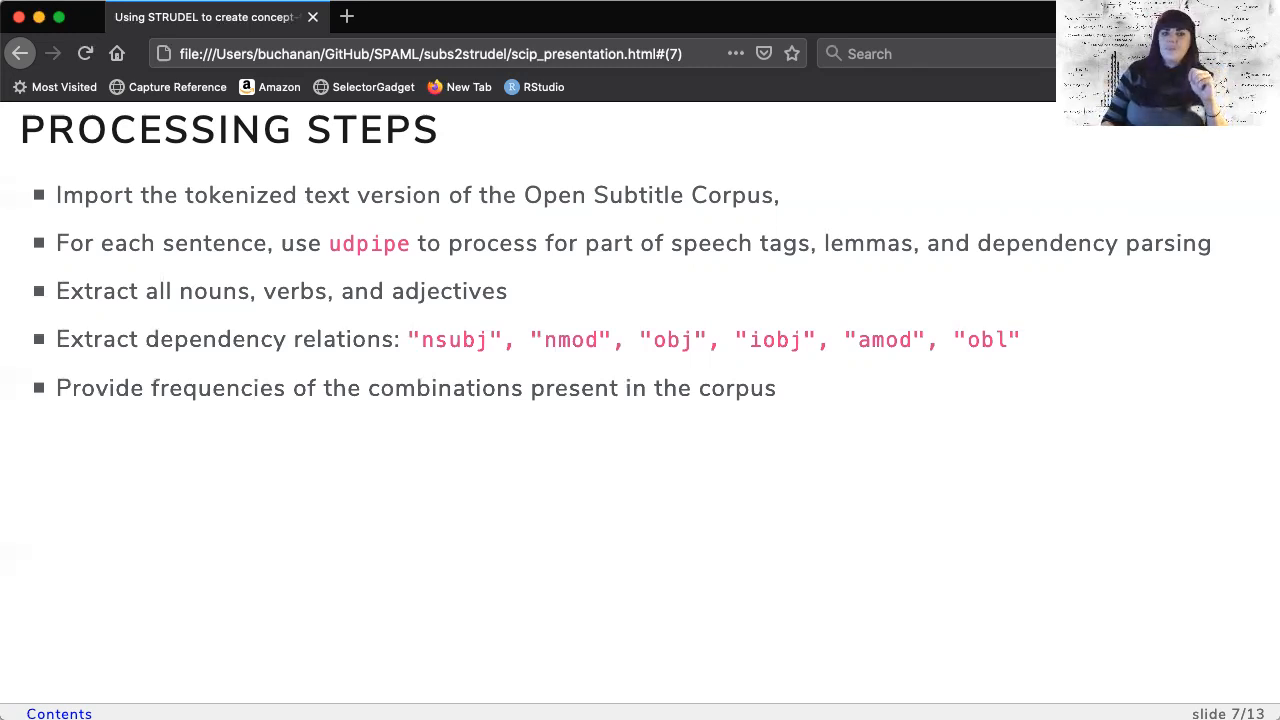
{"action": "key", "text": "Right"}
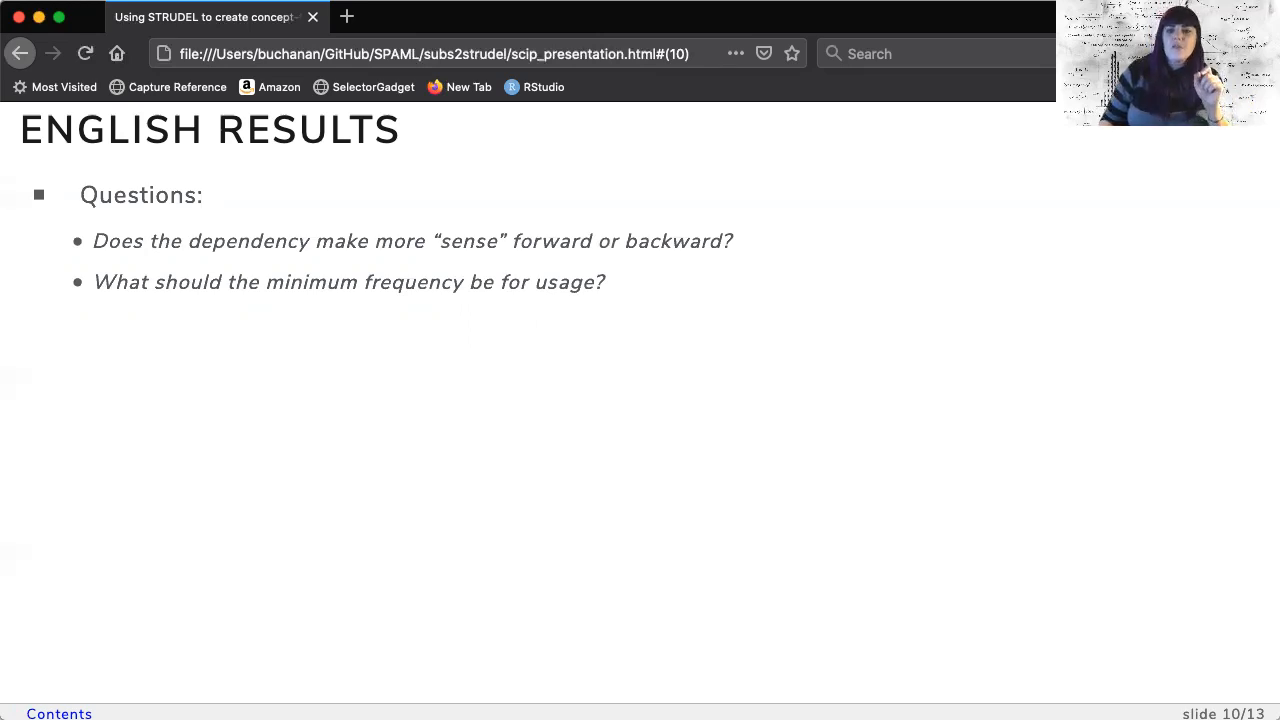
- Go to slide 11, charting cosine values by concept and dependency direction
{"action": "key", "text": "Right"}
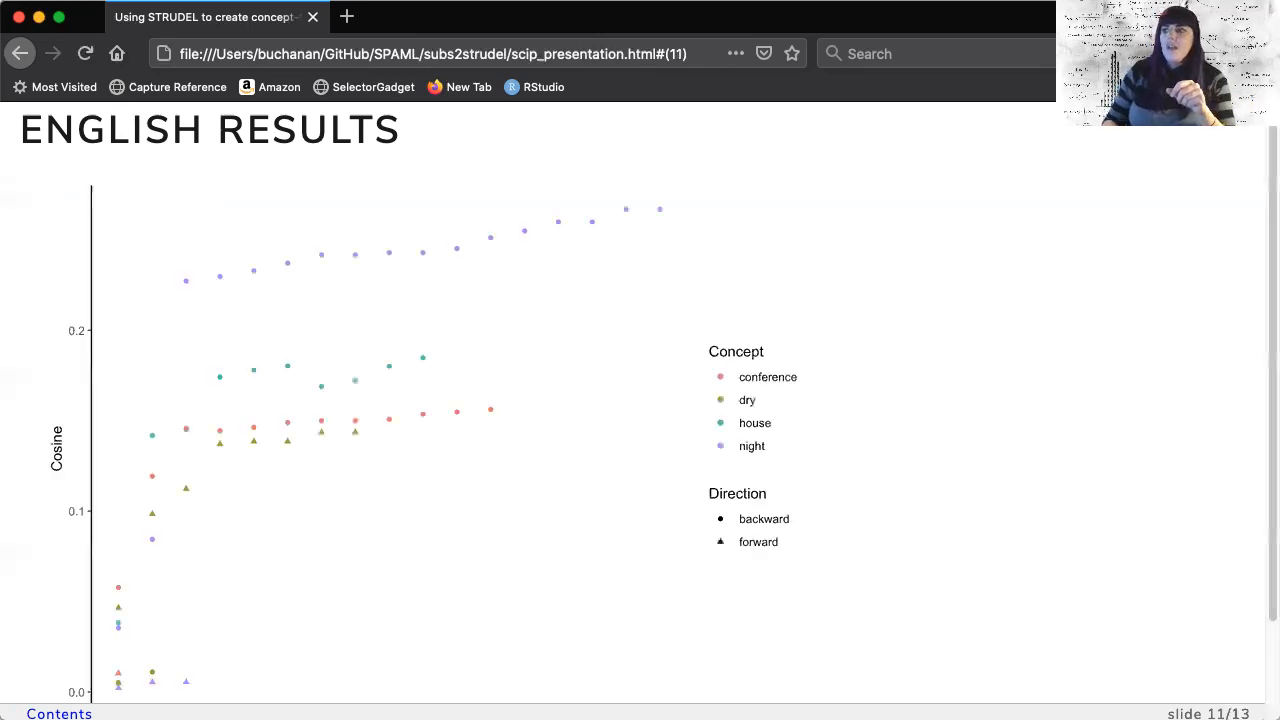
- Scroll down slide 11 to show the chart's Cut off Percentage x-axis
{"action": "scroll", "scroll_direction": "down", "scroll_amount": 3}
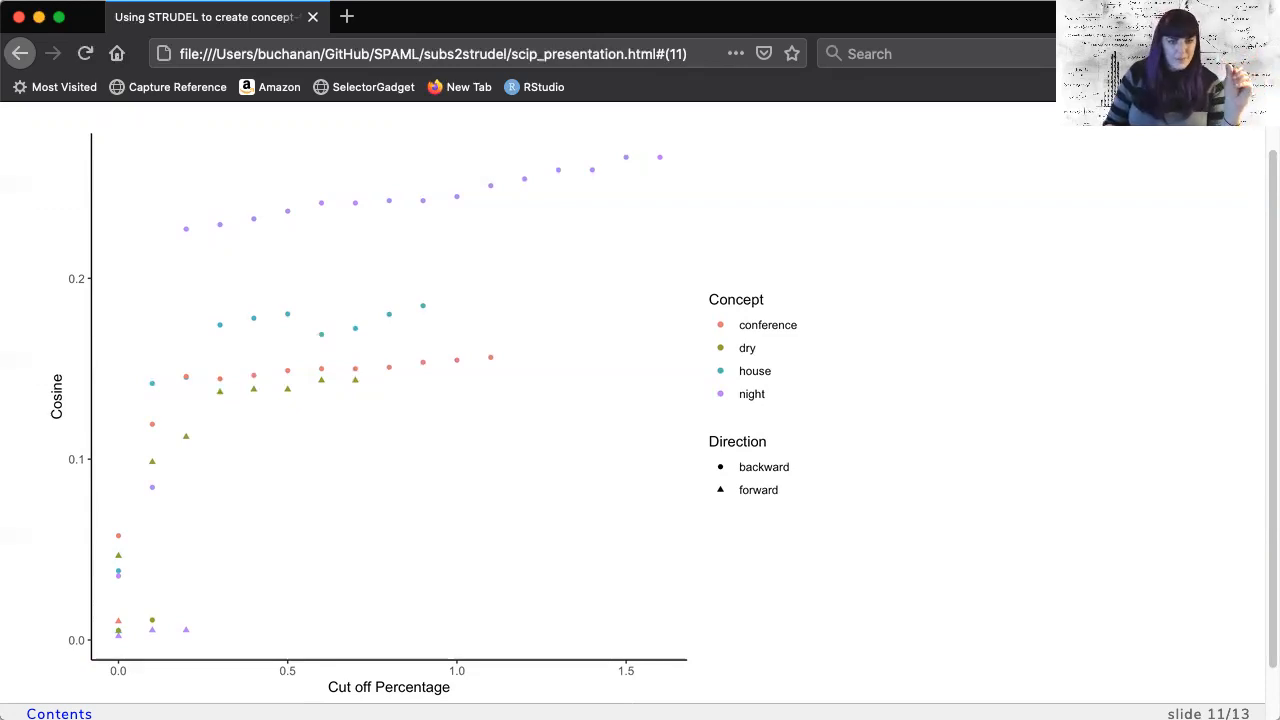
- Step through the PSA 007 SPAM-L join-us point to slide 13, revealing the Releases note
{"action": "key", "text": "right"}
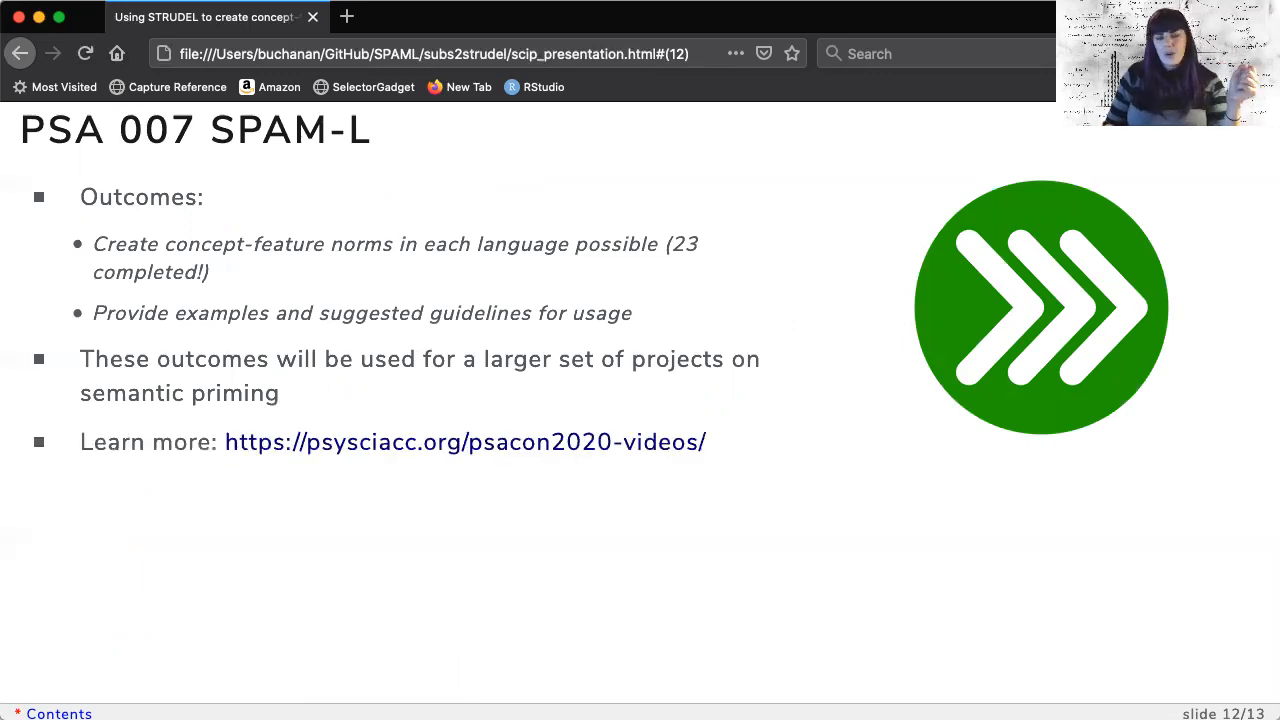
{"action": "key", "text": "Right"}
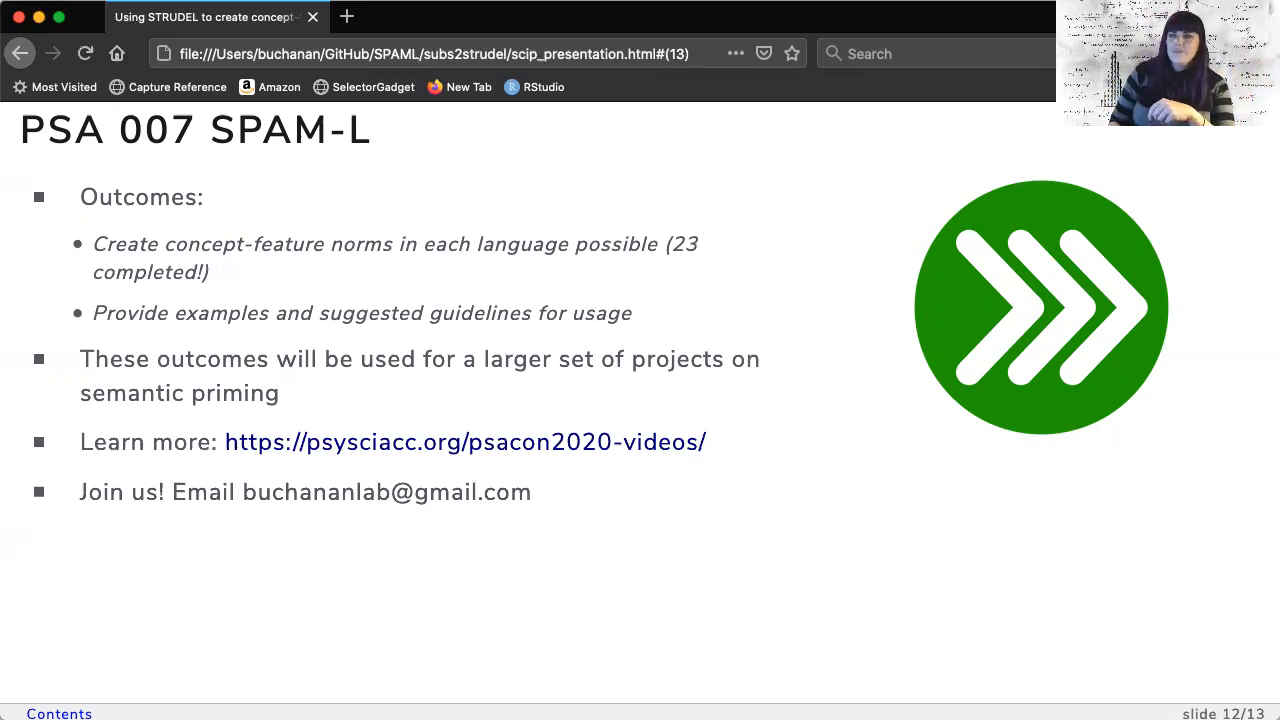
{"action": "key", "text": "Right"}
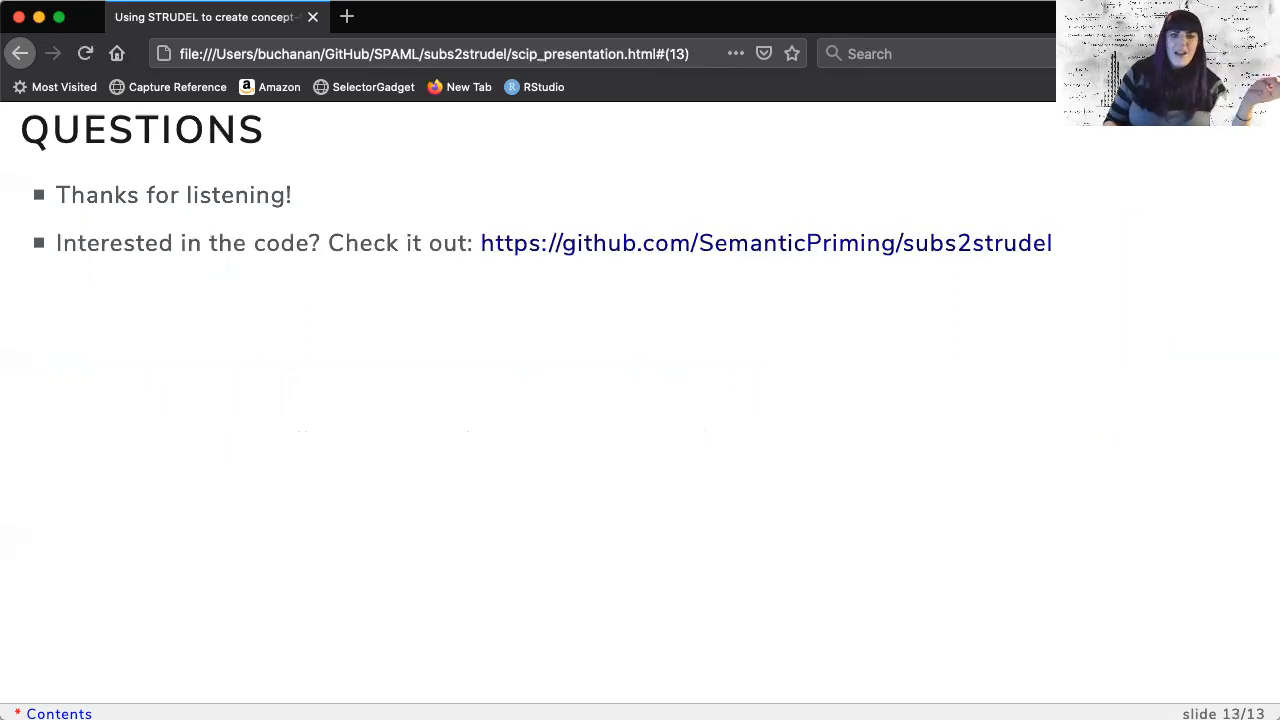
{"action": "key", "text": "Right"}
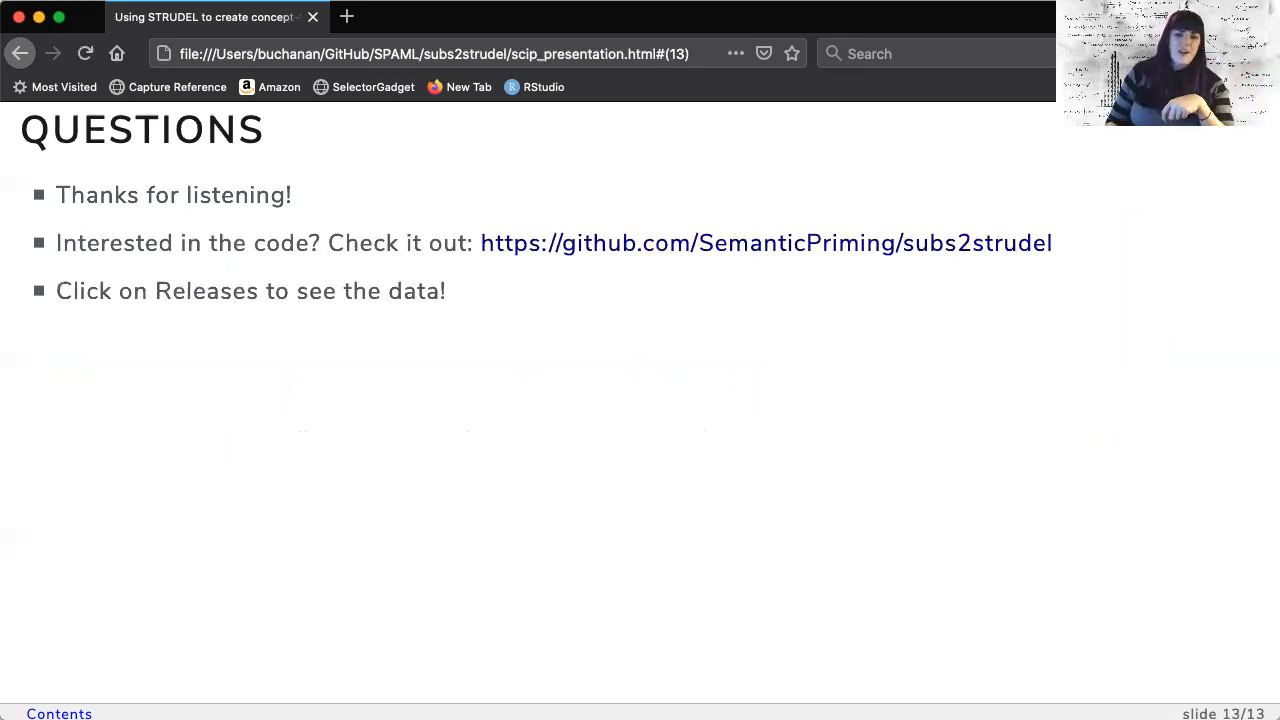